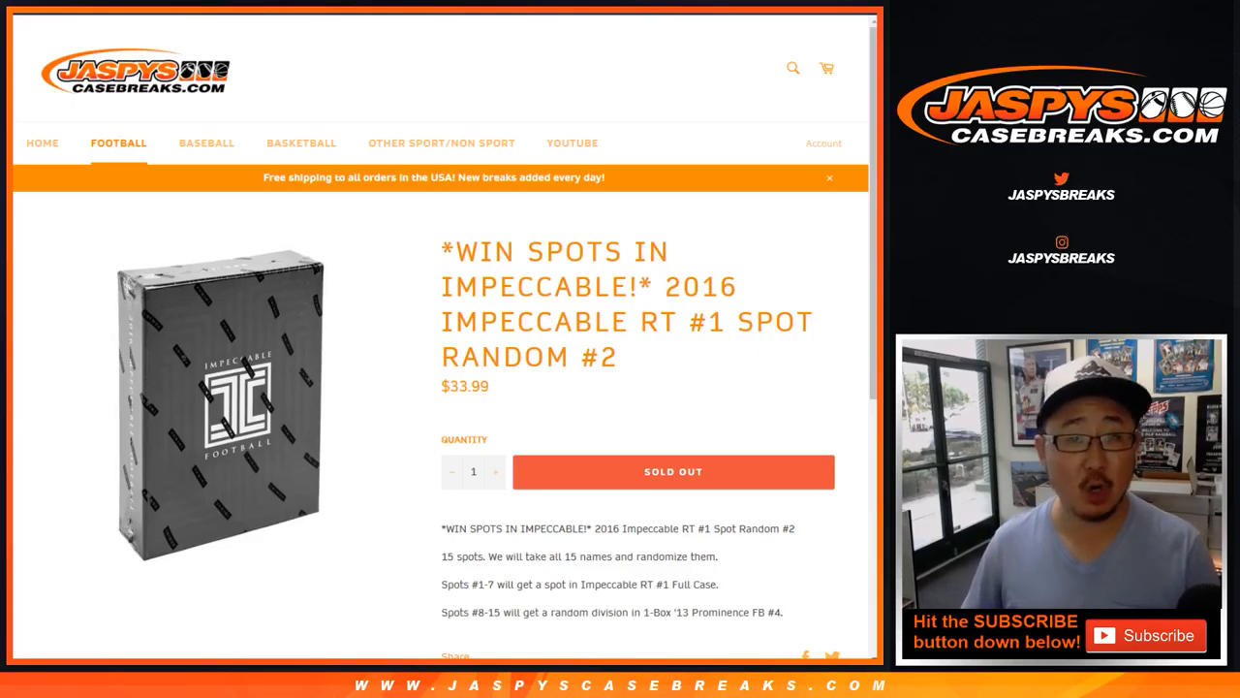
# Step: Reach the List Randomizer page holding the 15 entrant names
pyautogui.scroll(-3)
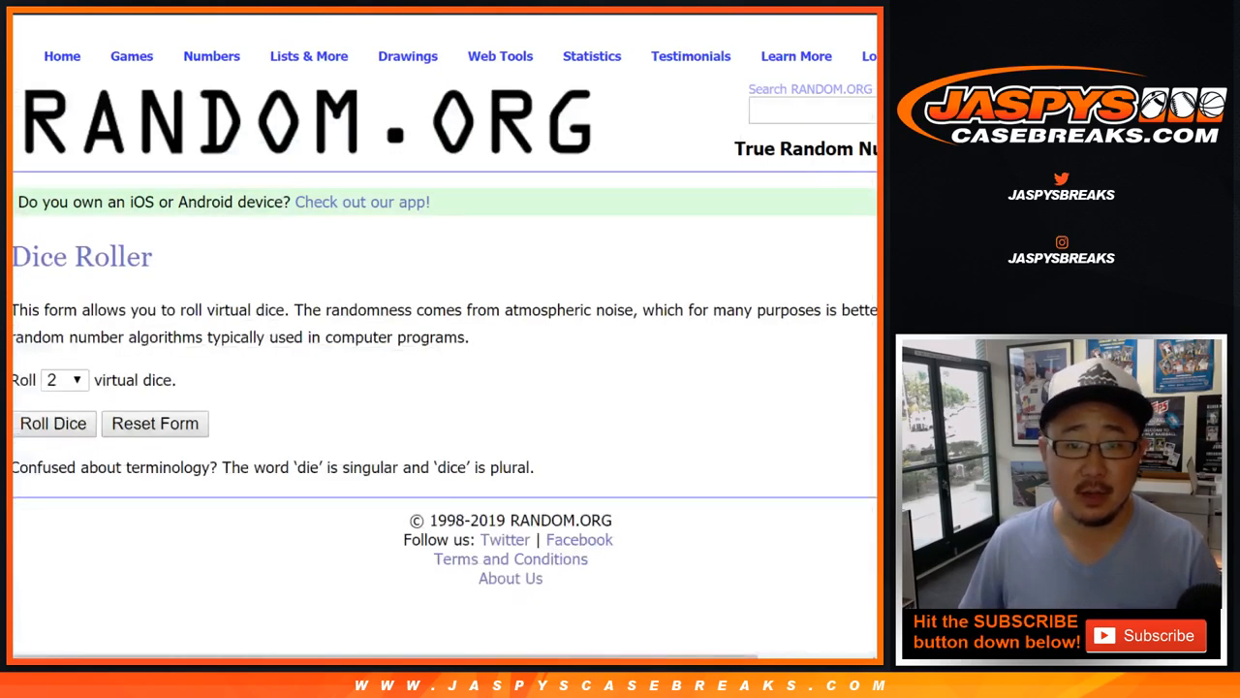
pyautogui.click(52, 423)
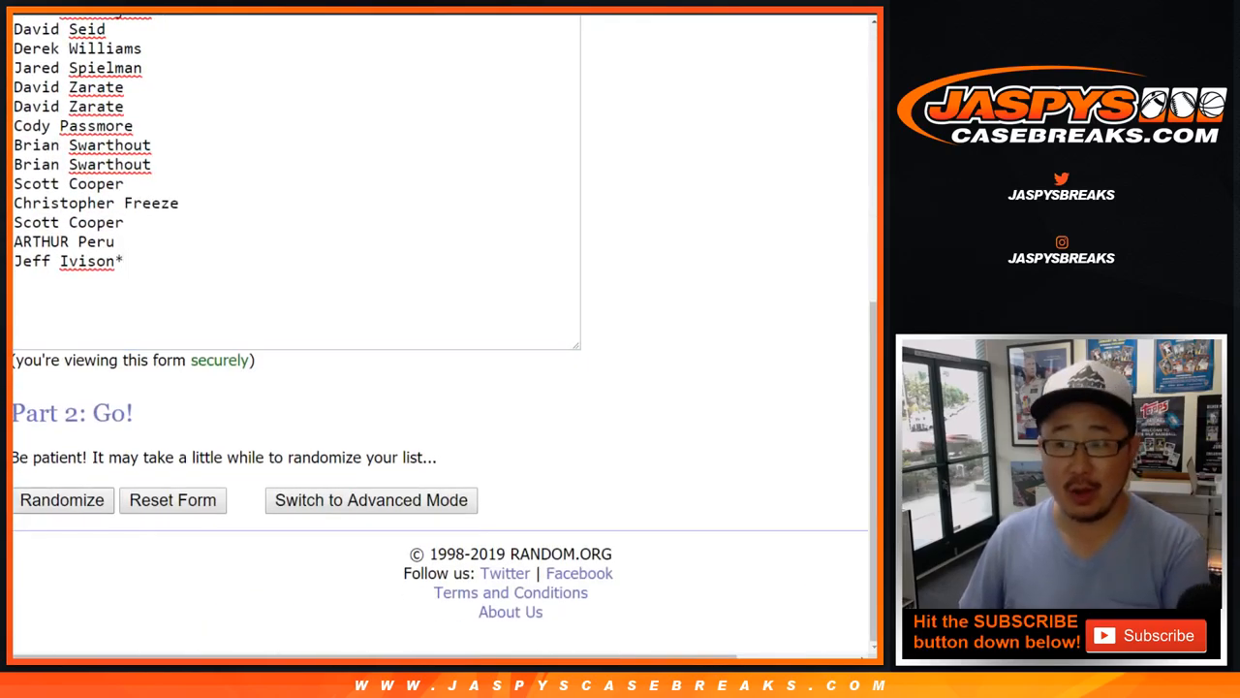
pyautogui.click(62, 500)
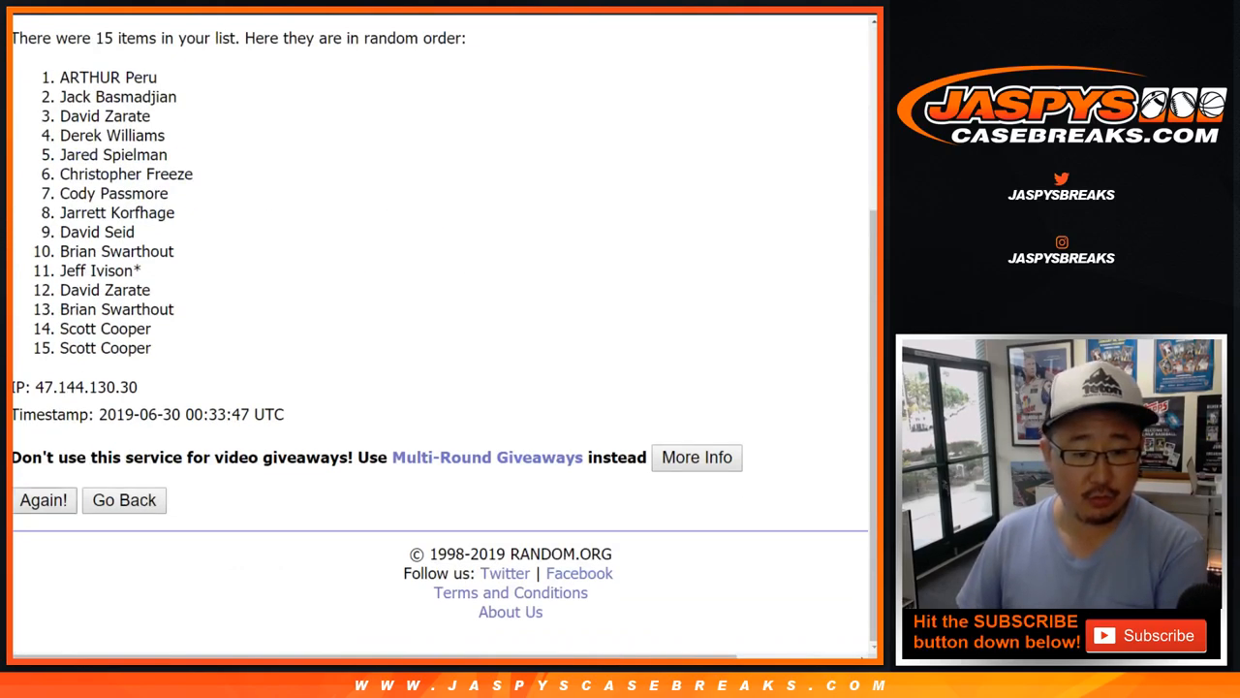
pyautogui.click(43, 500)
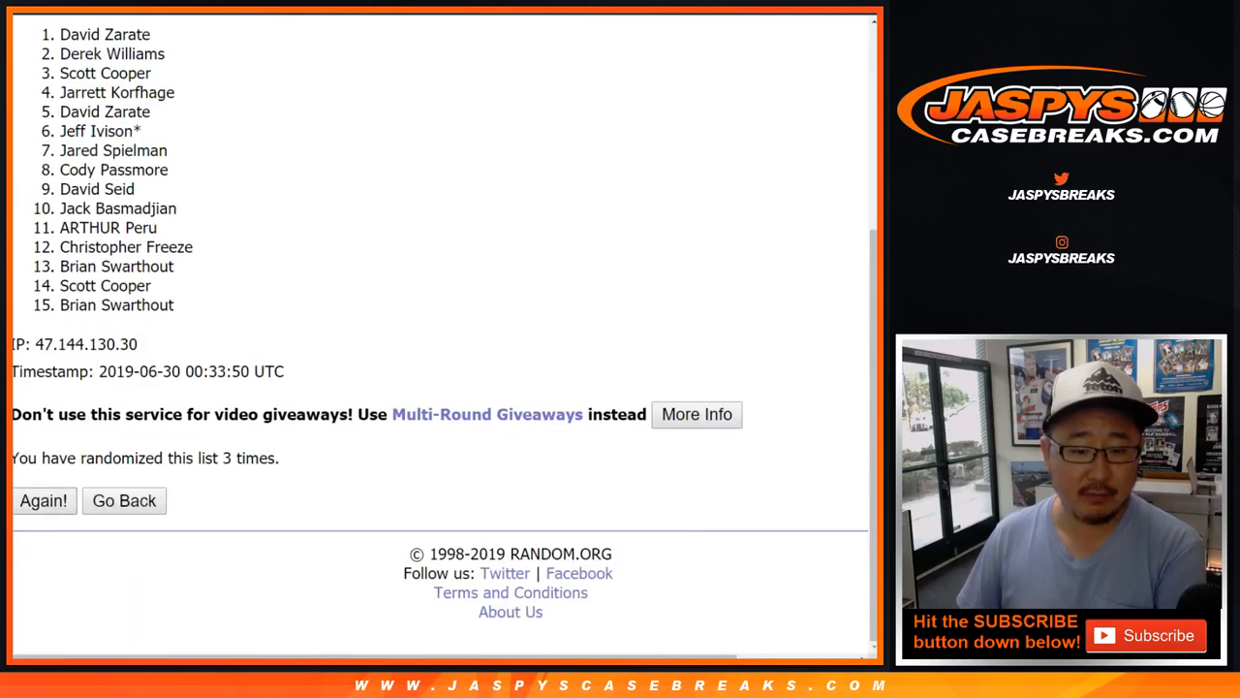
pyautogui.click(43, 500)
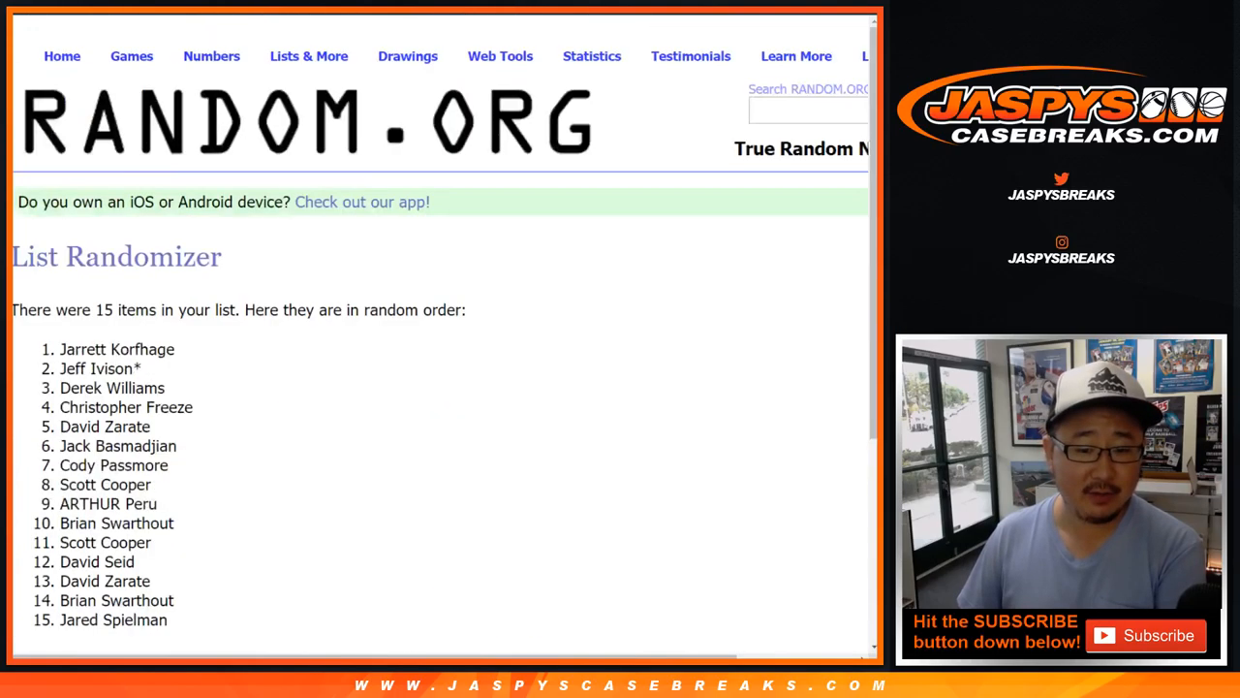
pyautogui.scroll(-3)
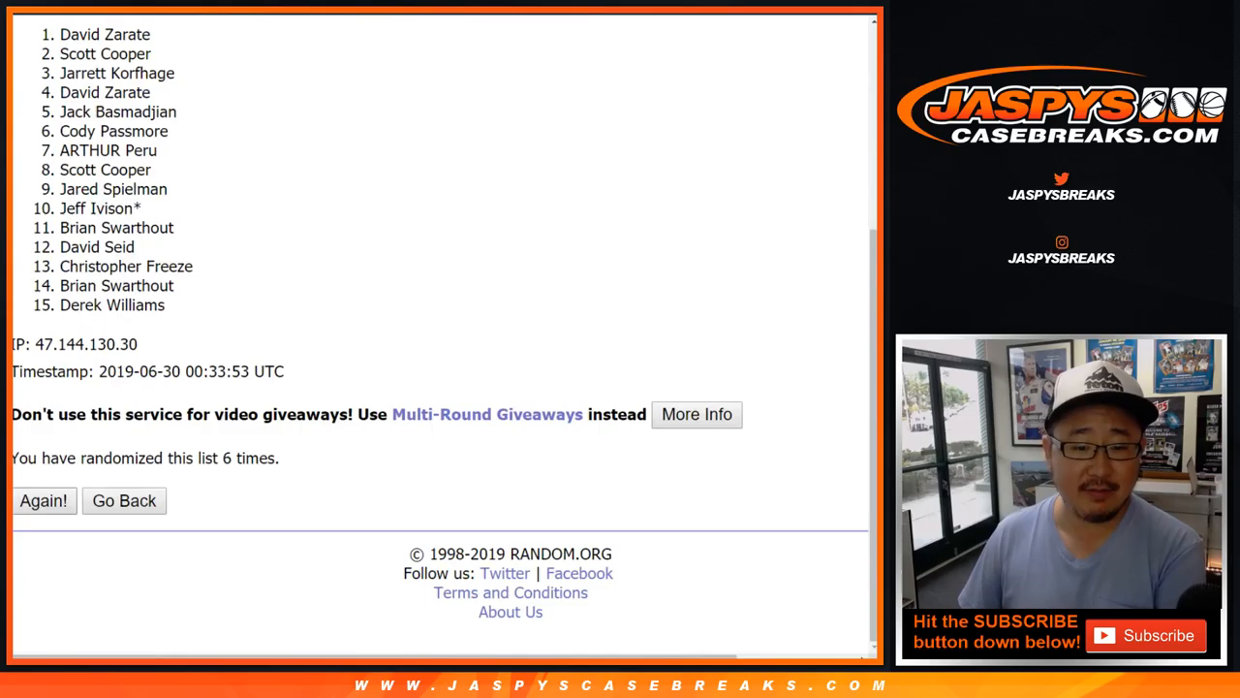
pyautogui.click(42, 500)
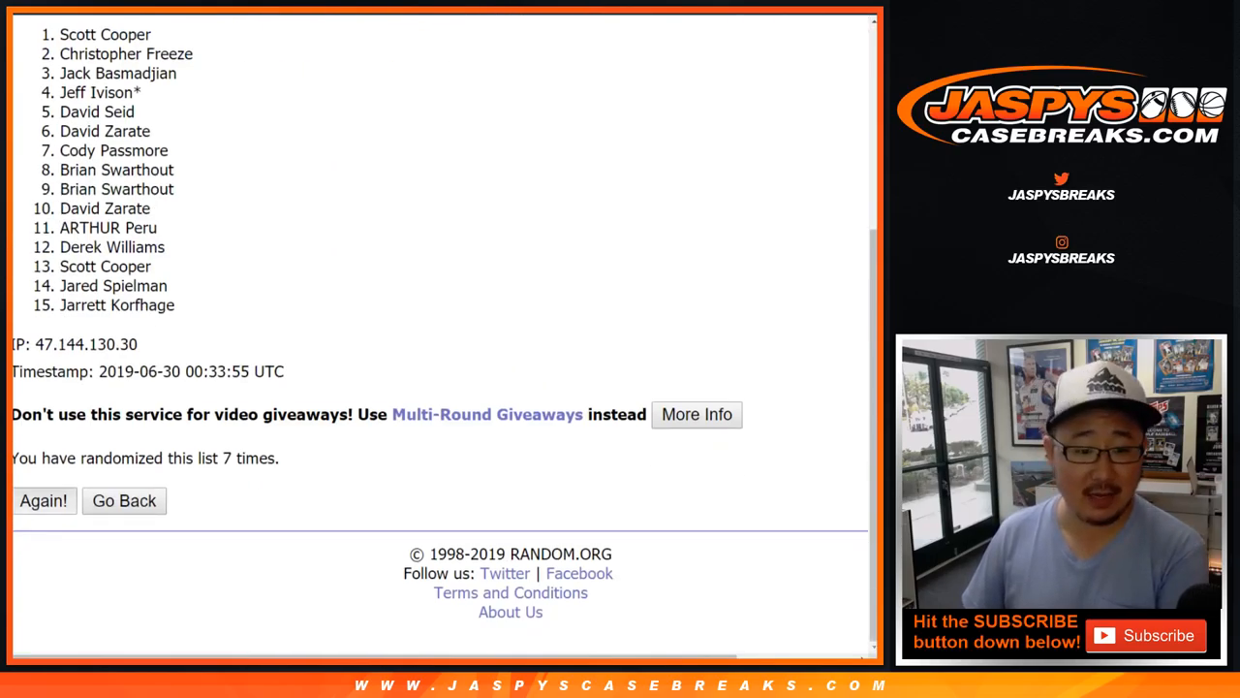
pyautogui.click(43, 500)
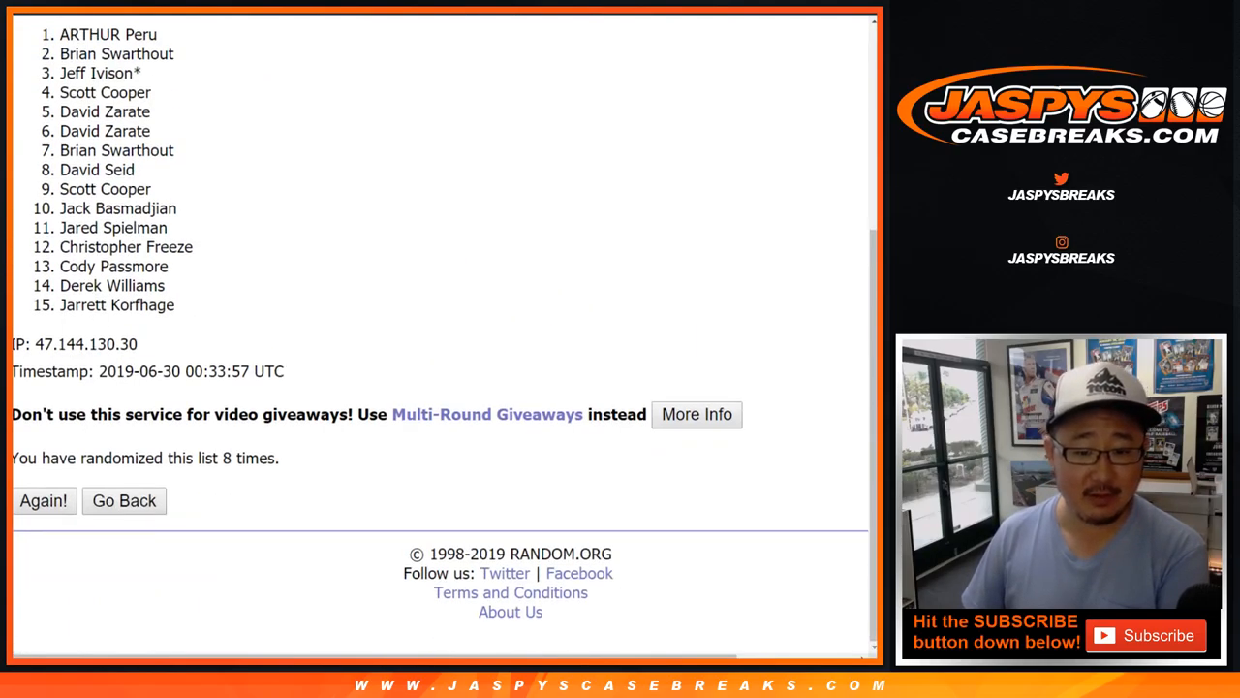
# Step: Select the final randomized list of 15 names for copying
pyautogui.moveTo(60, 35); pyautogui.dragTo(174, 151)
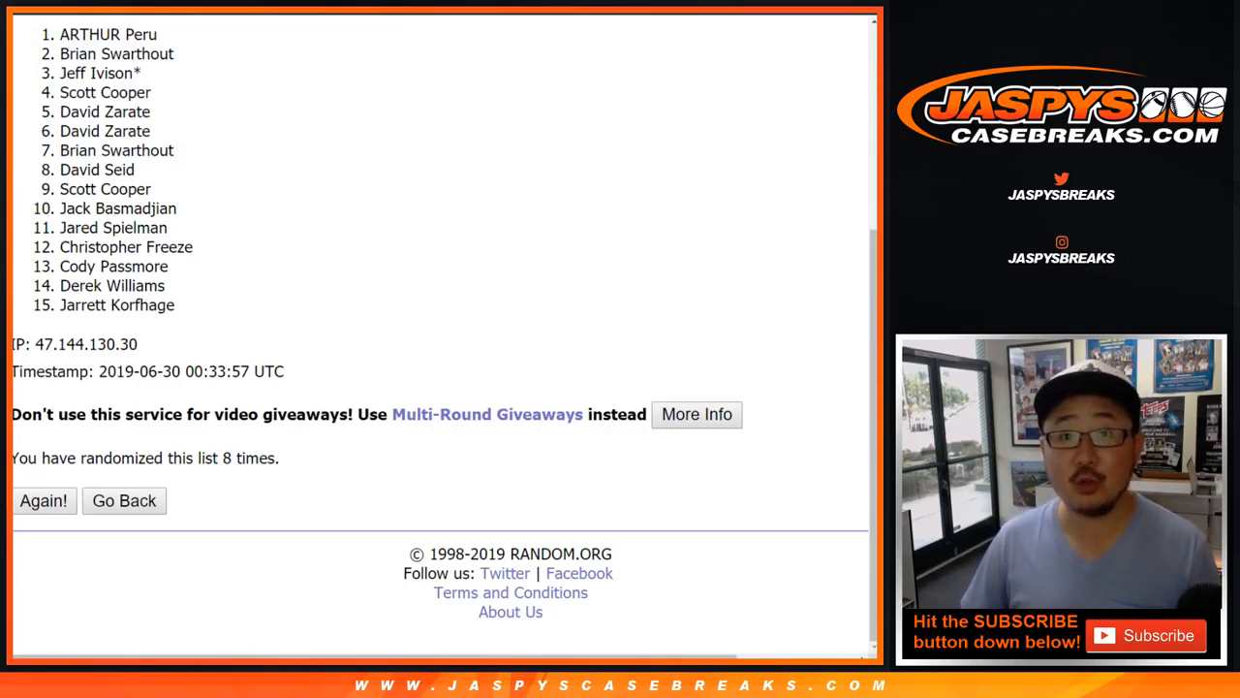
pyautogui.moveTo(58, 35); pyautogui.dragTo(126, 345)
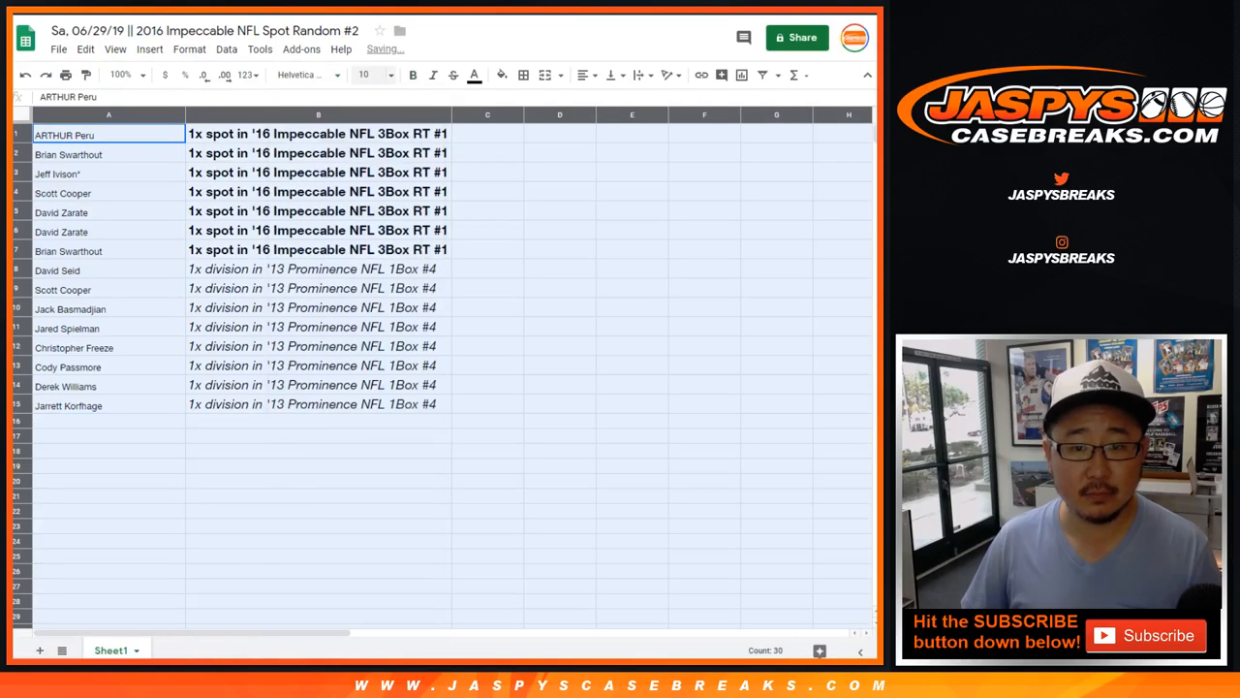
# Step: Enlarge the pasted names to size 18 and select the eight names receiving Prominence divisions
pyautogui.click(364, 74)
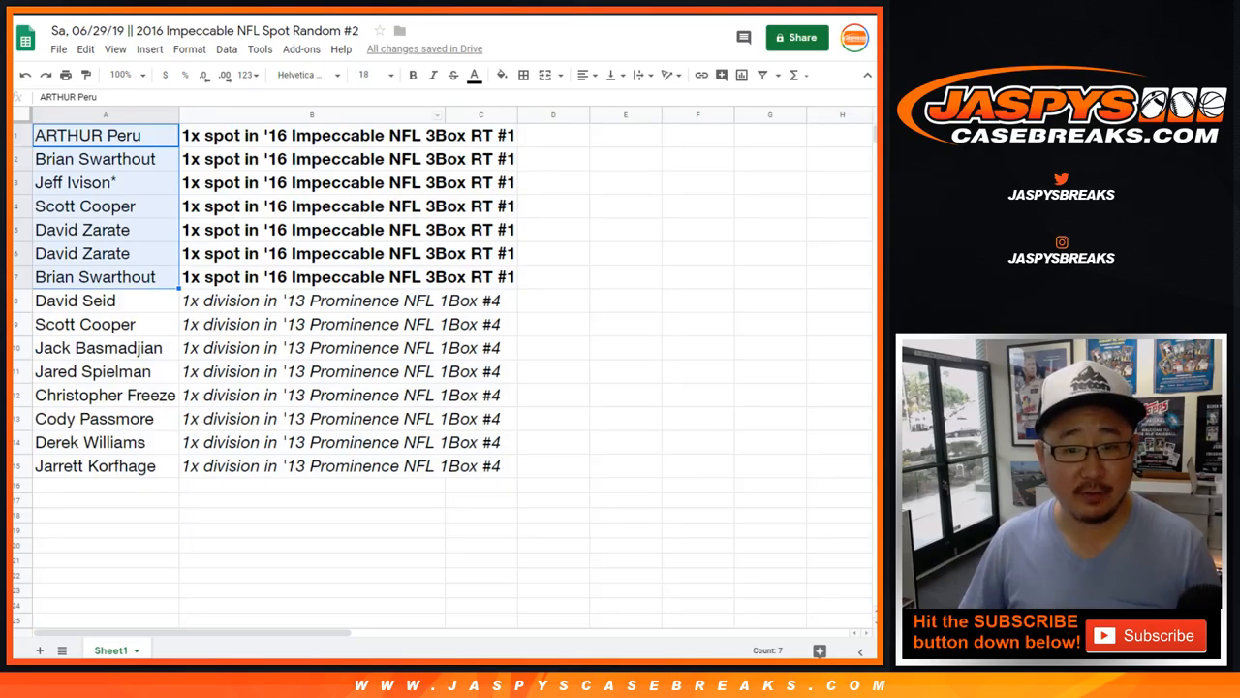
pyautogui.click(74, 300)
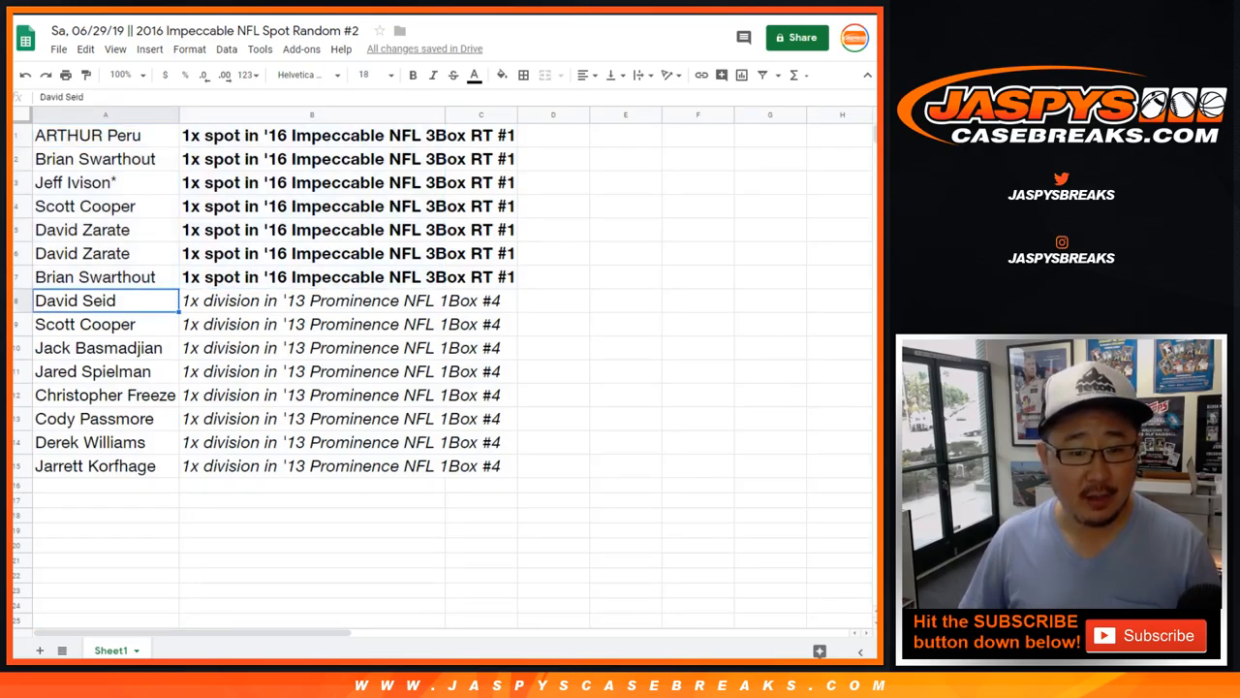
pyautogui.moveTo(73, 301); pyautogui.dragTo(73, 465)
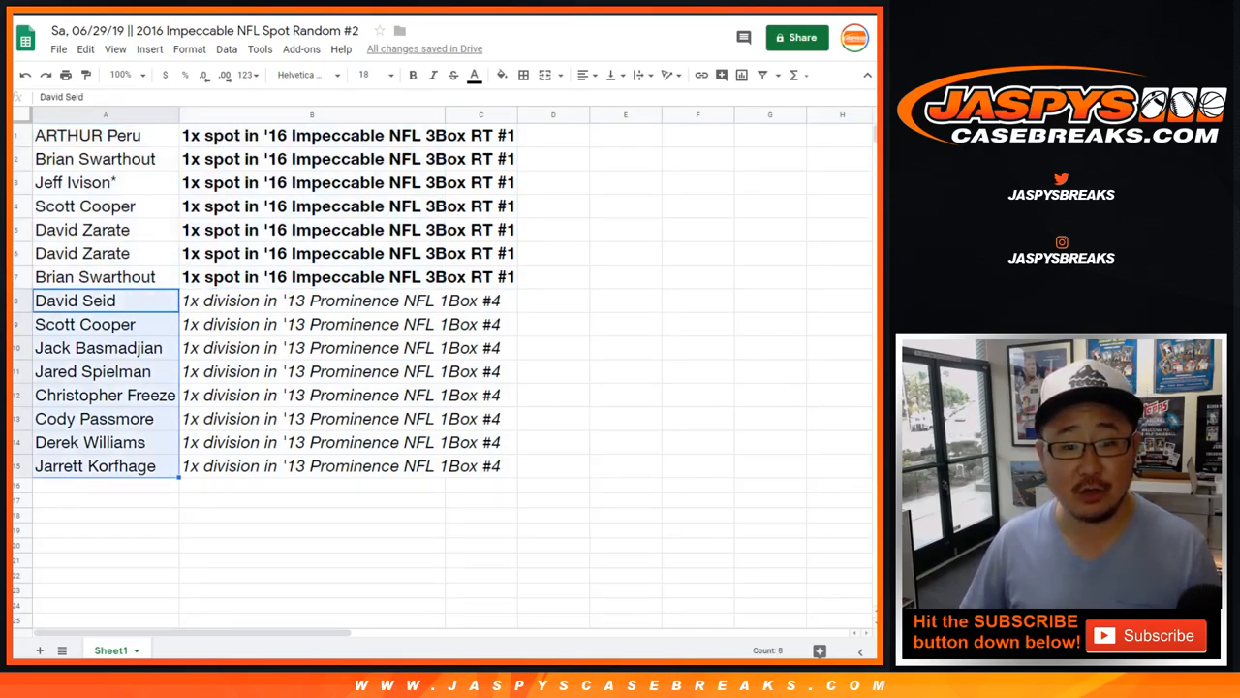